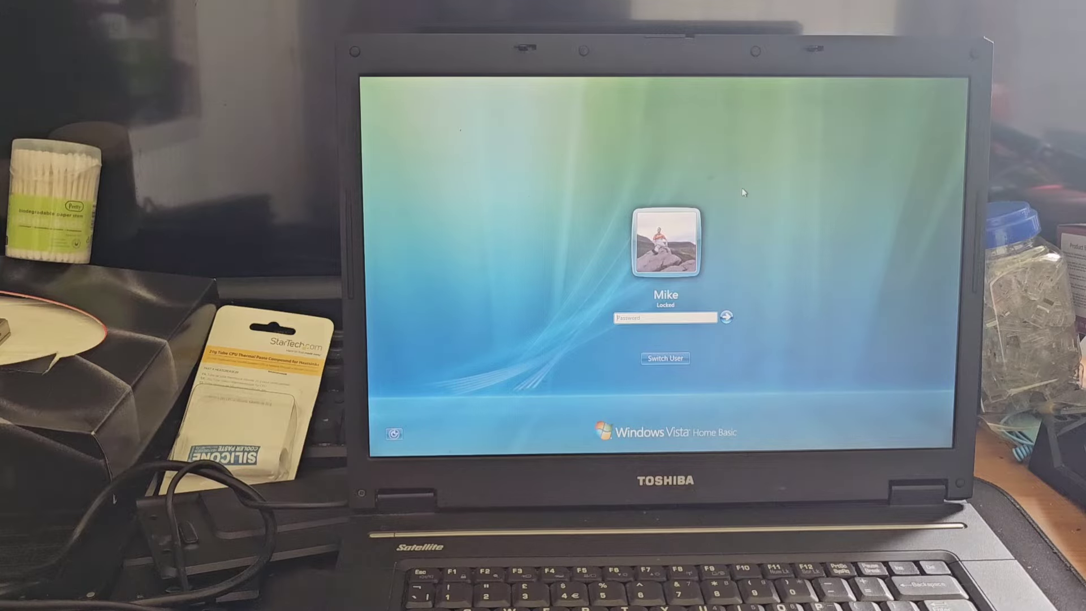
{"action": "type", "text": "•"}
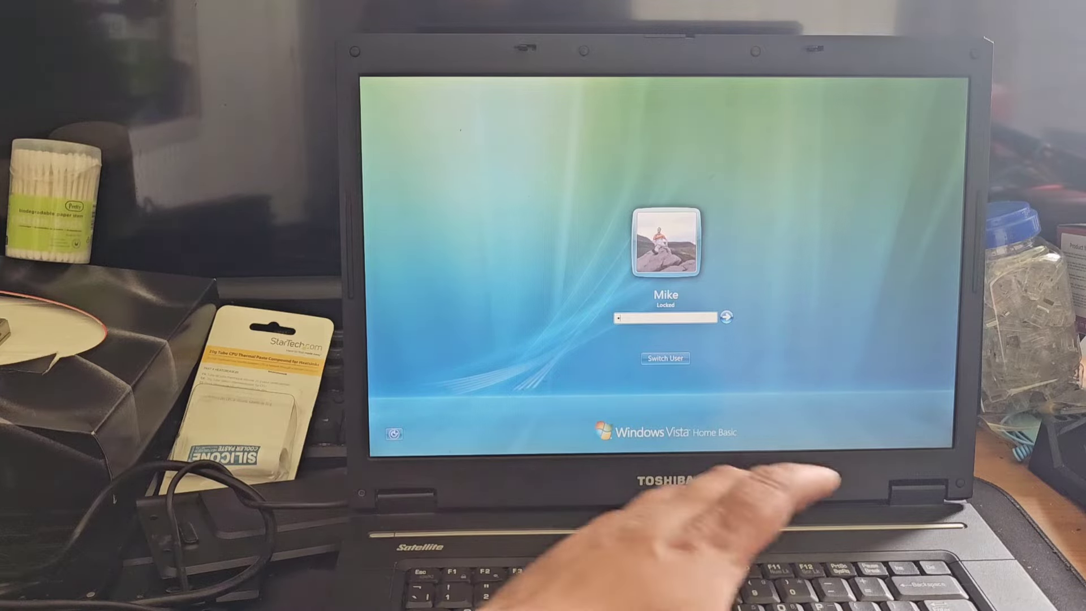
{"action": "type", "text": "password"}
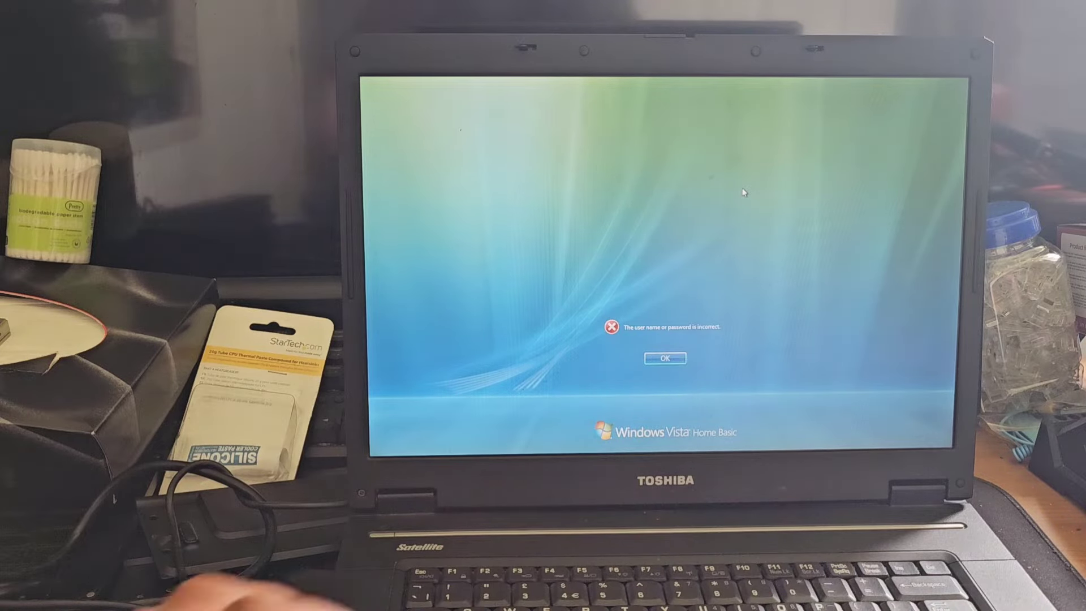
{"action": "left_click", "coordinate": [664, 359]}
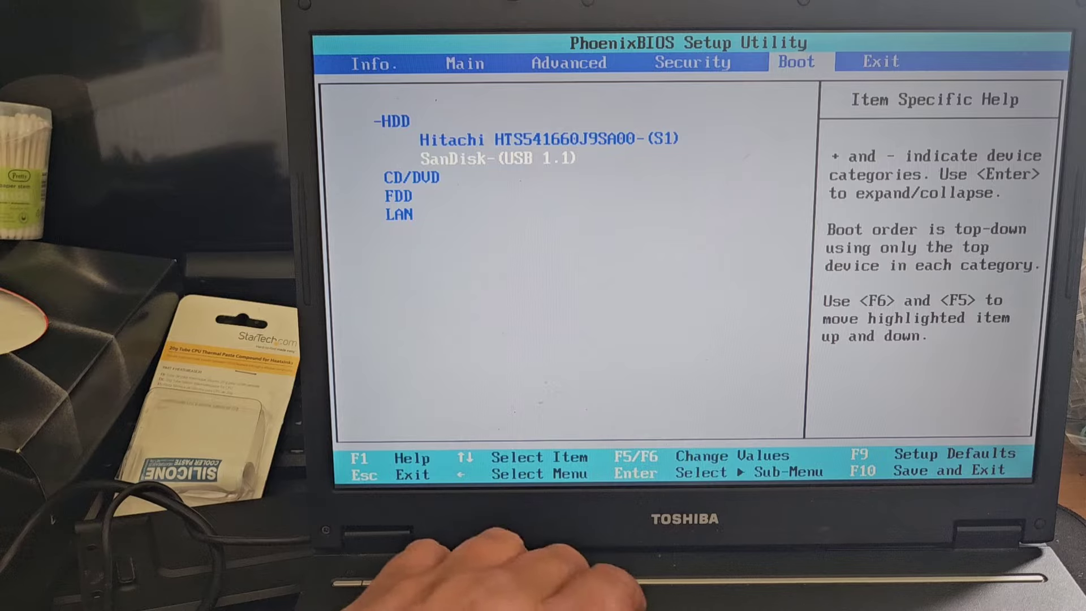
Step: Move SanDisk-(USB 1.1) above the Hitachi drive in the HDD boot order with F6
{"action": "key", "text": "F6"}
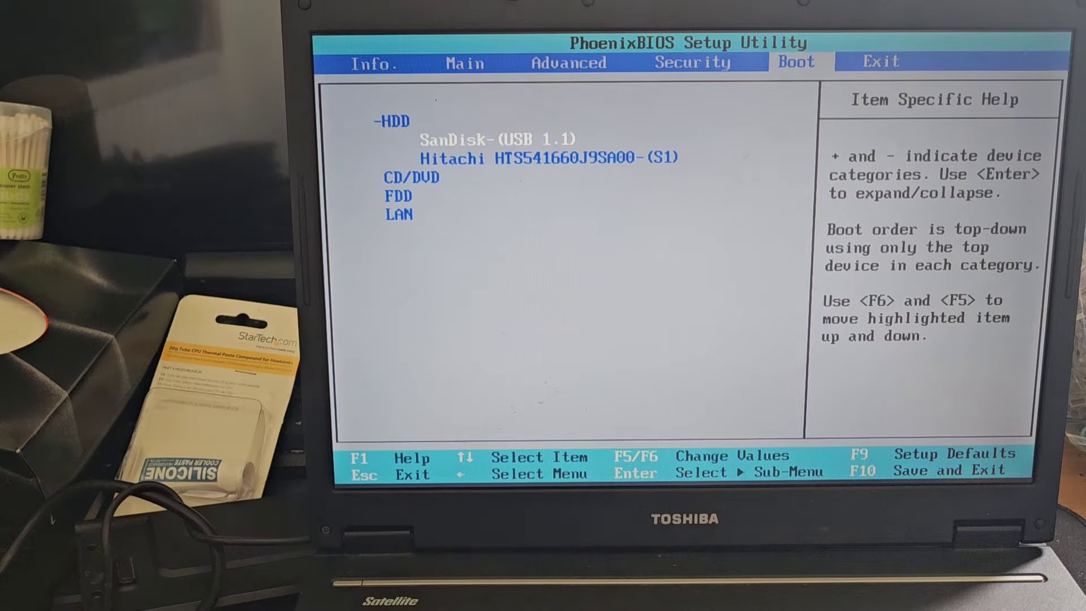